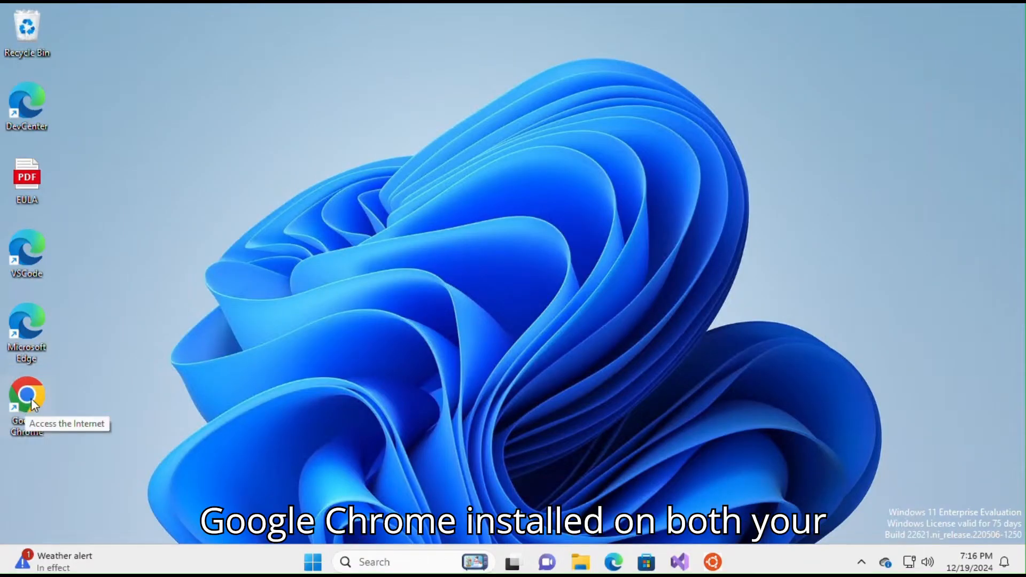
# - Launch Chrome and browse to remotedesktop.google.com
pyautogui.doubleClick(27, 398)
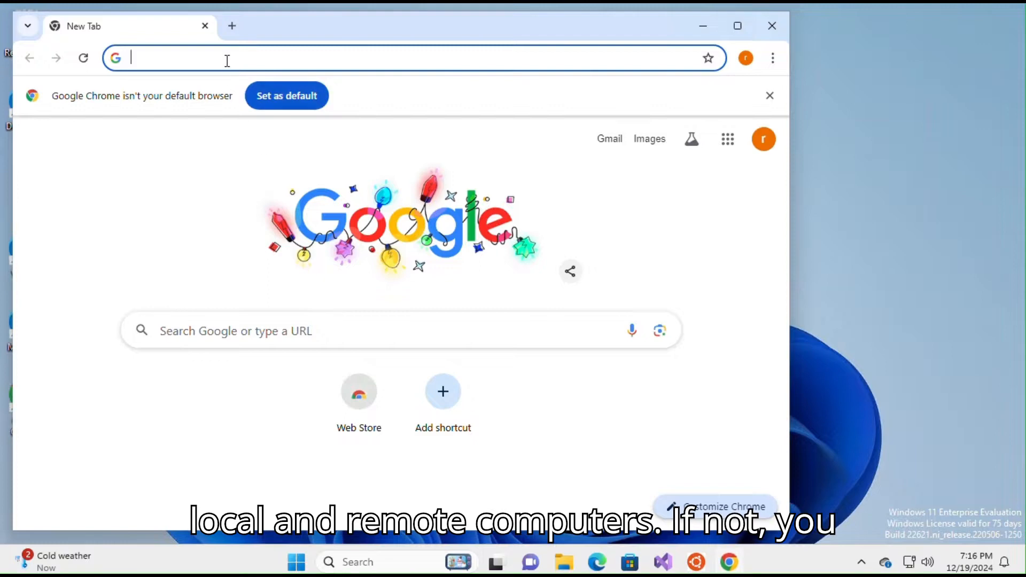
pyautogui.write('remotedesktop.google.com')
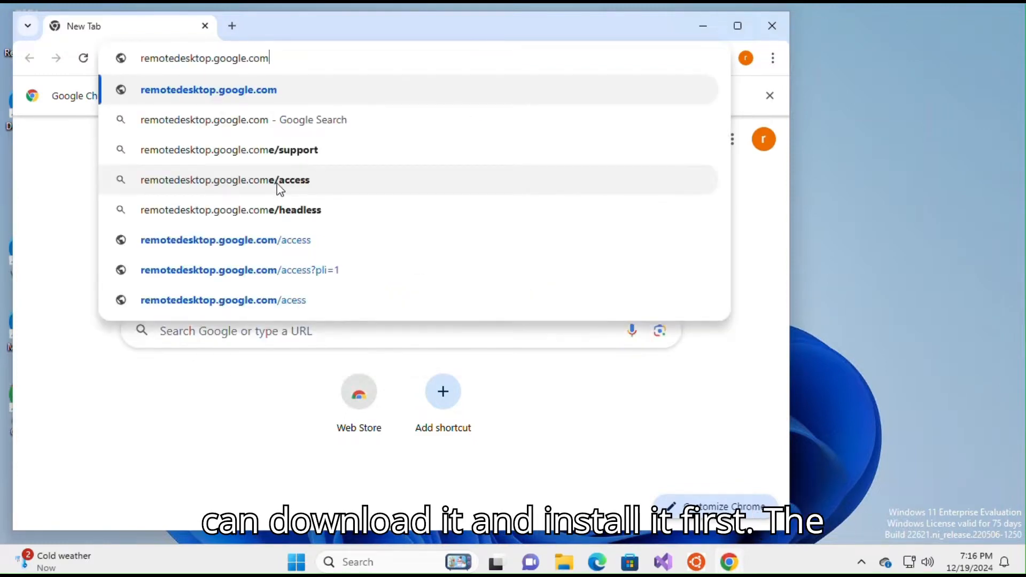
pyautogui.press('Enter')
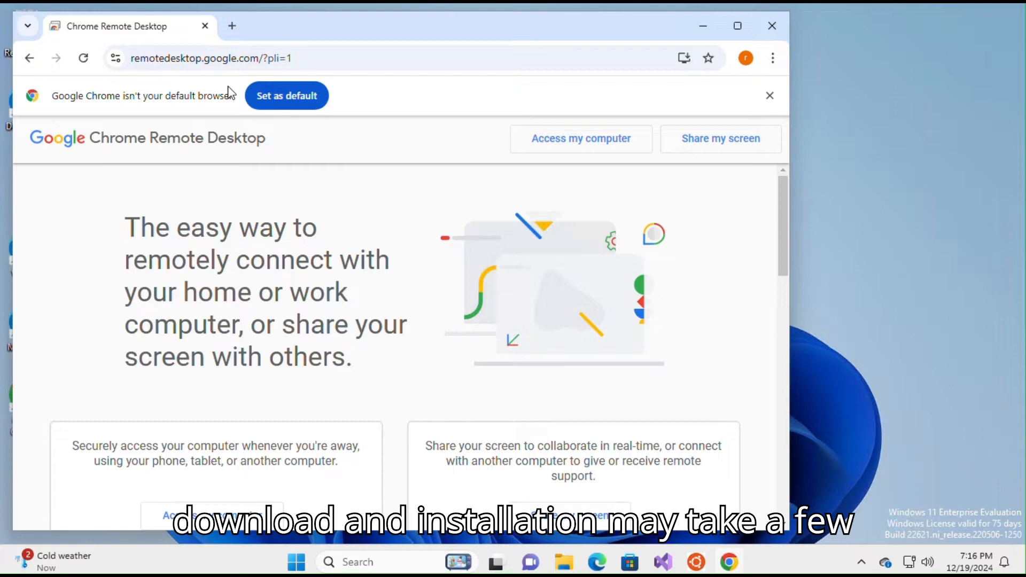
# - Reach the remote access setup and its Chrome Web Store extension listing
pyautogui.click(580, 138)
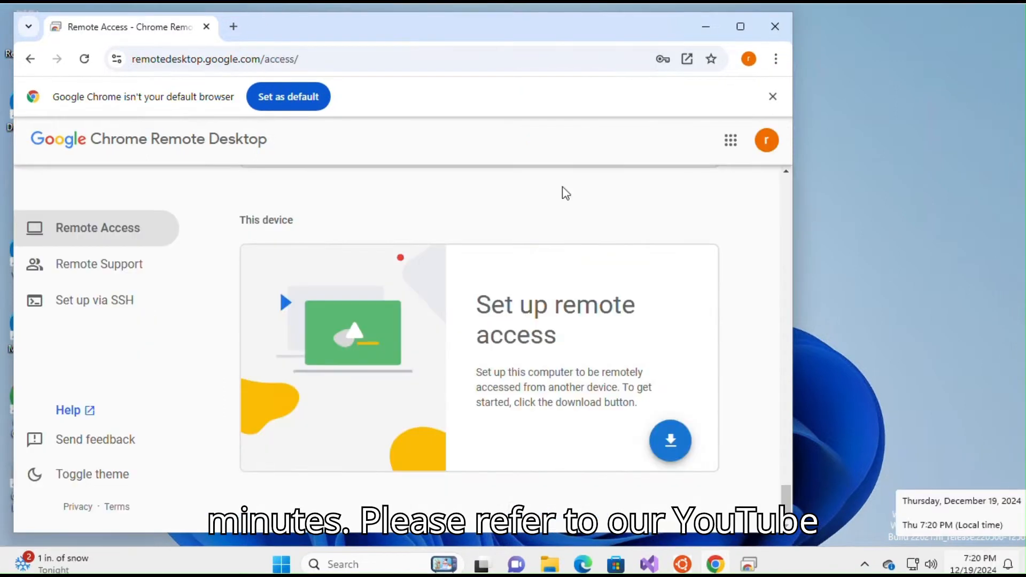
pyautogui.click(670, 440)
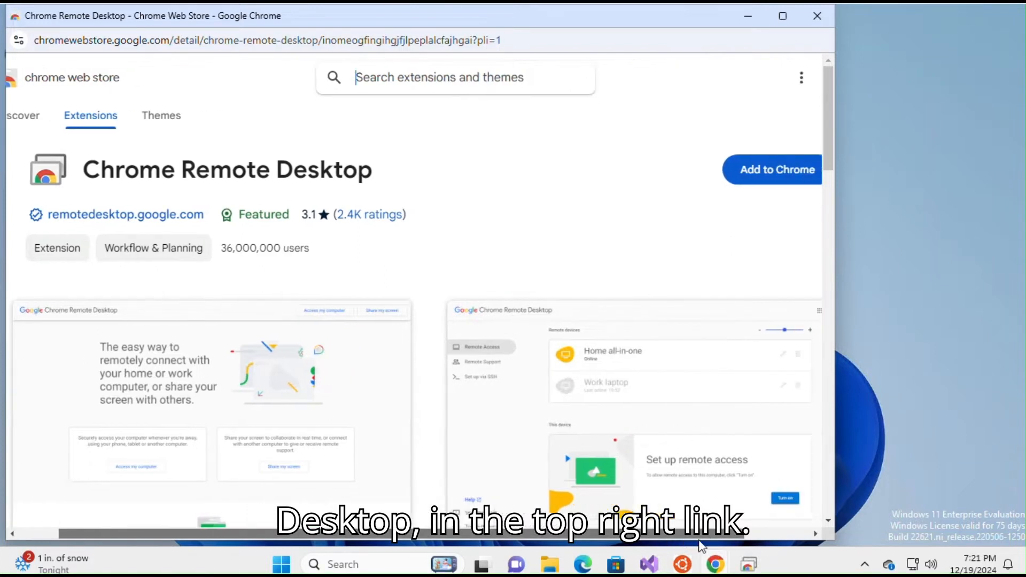
pyautogui.click(772, 170)
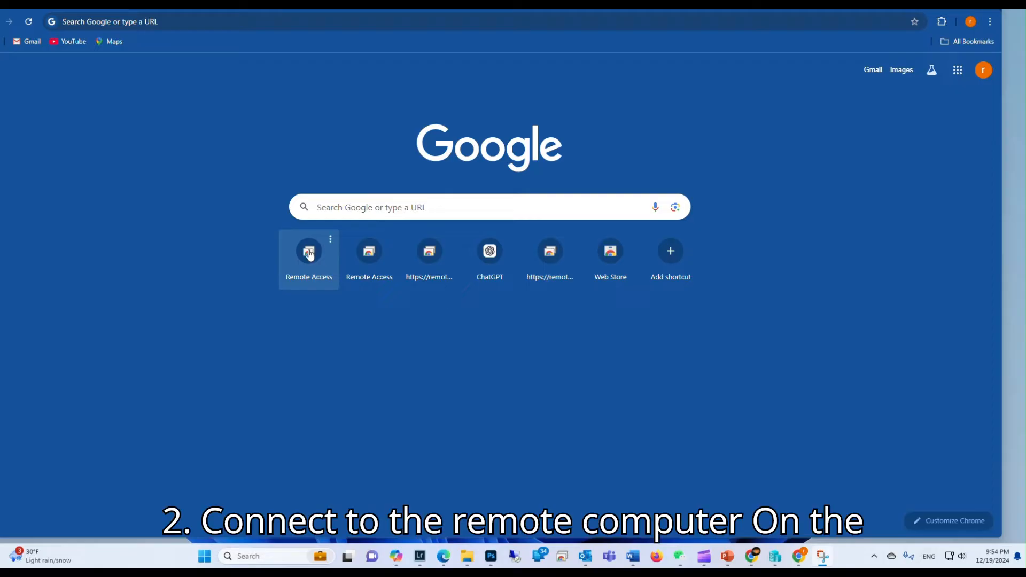
# - Choose WinDev2407Eval from the remote computers list so its PIN prompt appears
pyautogui.click(307, 255)
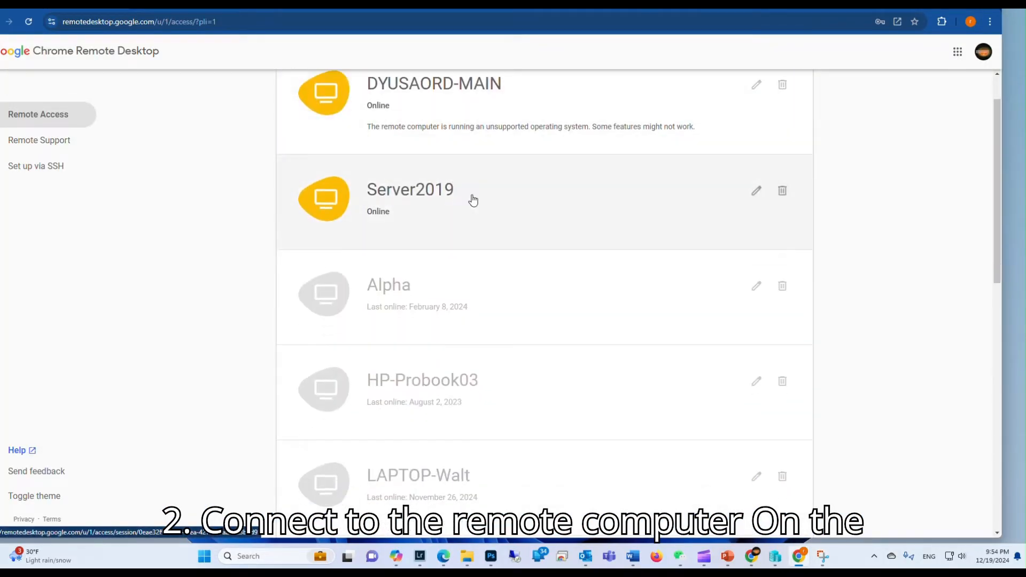
pyautogui.click(983, 52)
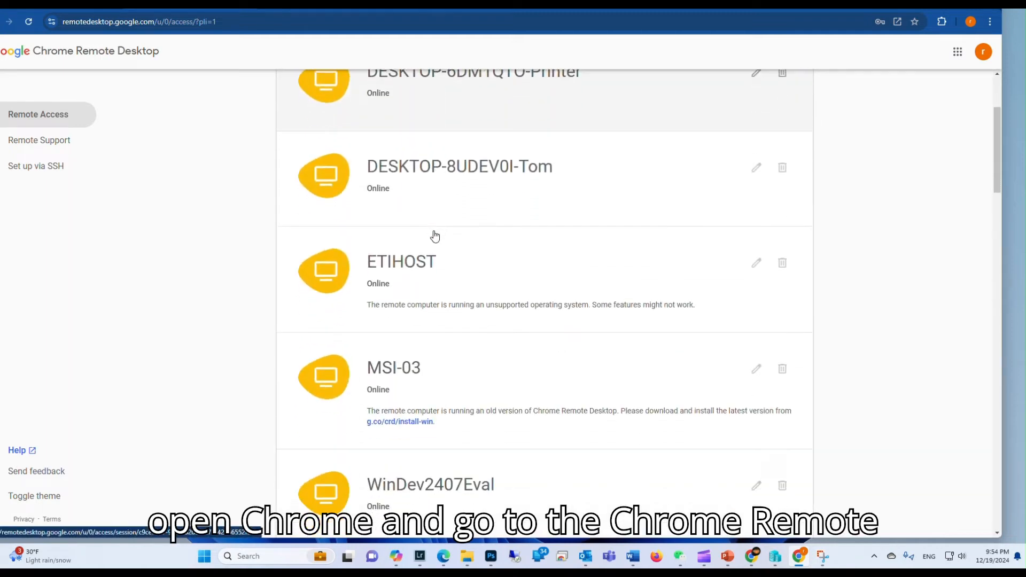
pyautogui.scroll(-3)
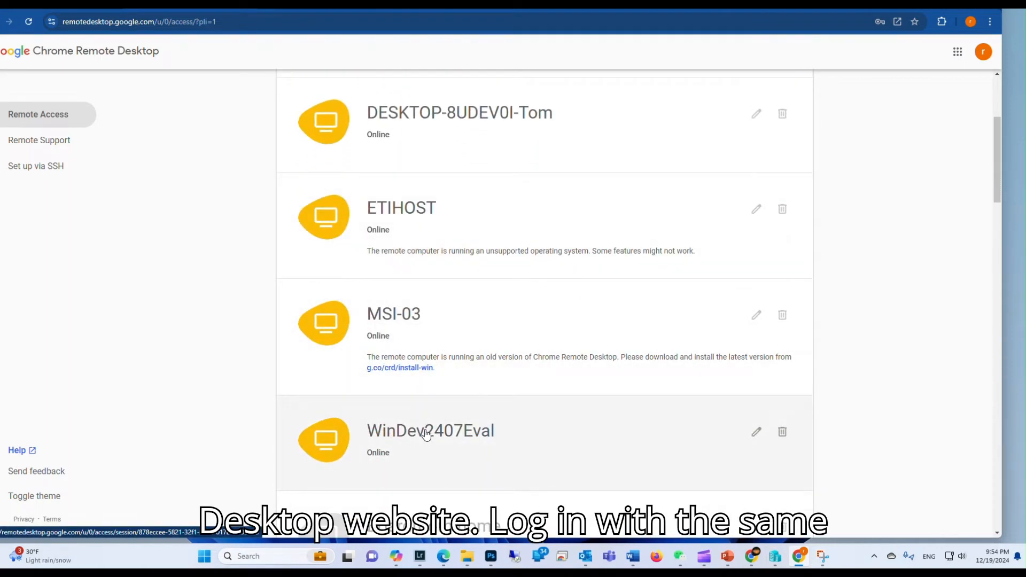
pyautogui.click(430, 431)
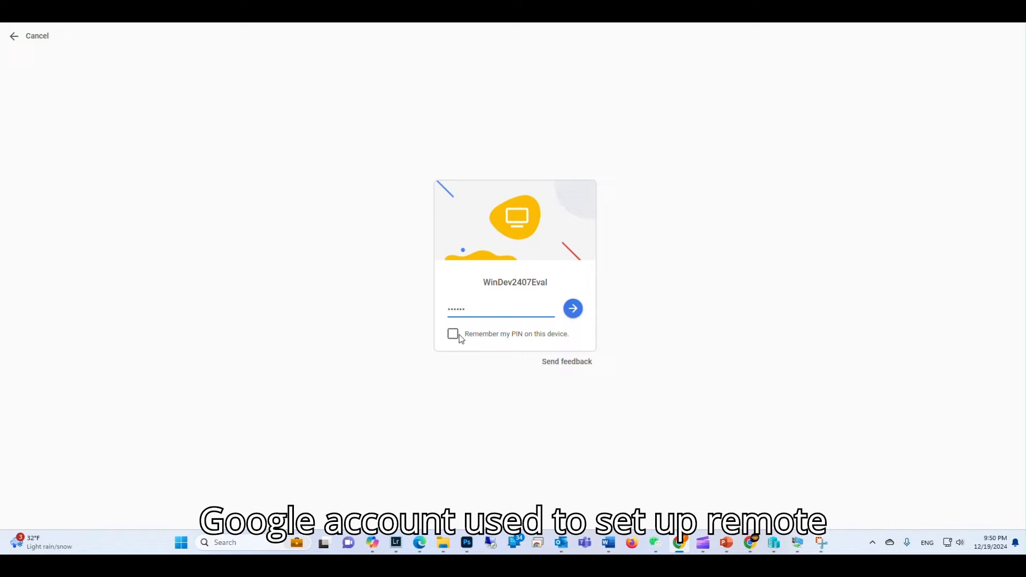
# - Connect with 'Remember my PIN on this device' ticked and sign in past the lock screen
pyautogui.click(452, 333)
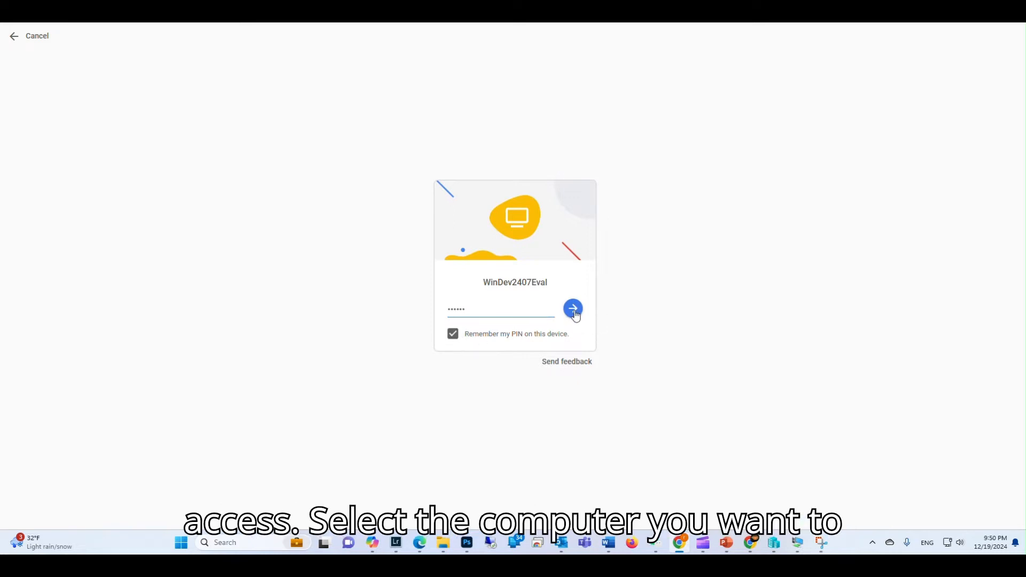
pyautogui.click(573, 308)
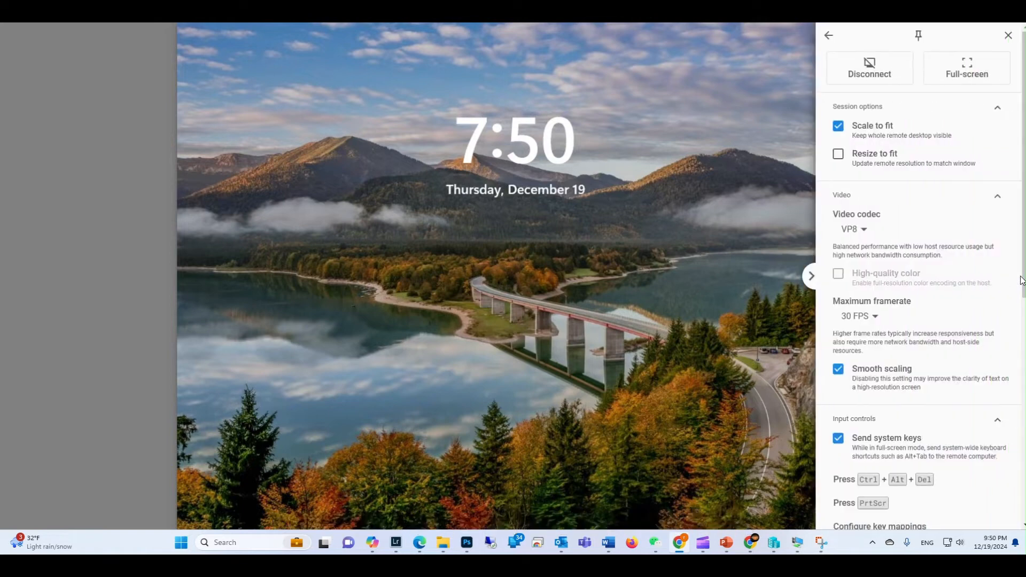
pyautogui.click(868, 479)
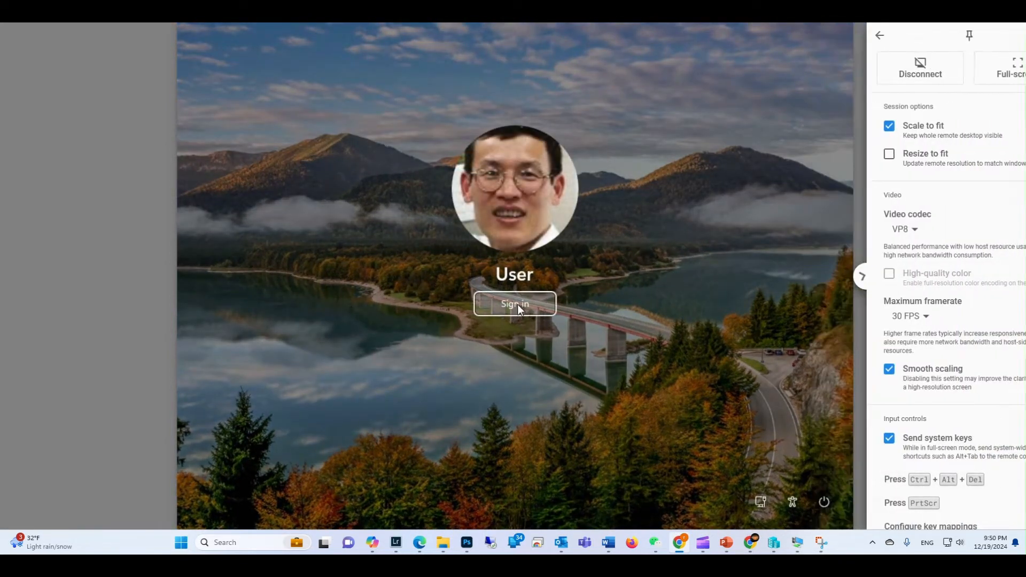
pyautogui.click(514, 304)
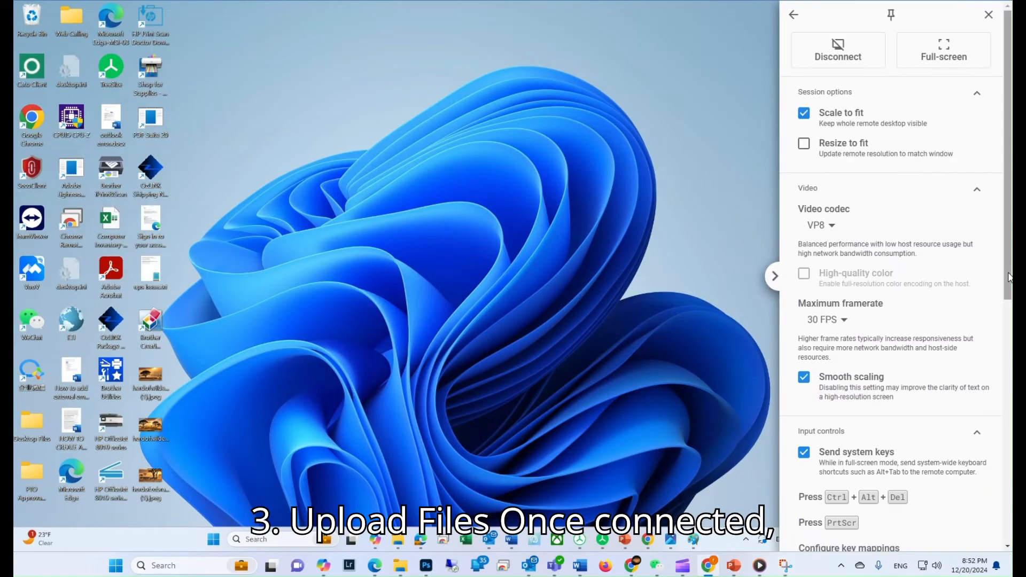
# - Upload the local zebra sunset image to the remote computer via Data transfer
pyautogui.scroll(-3)
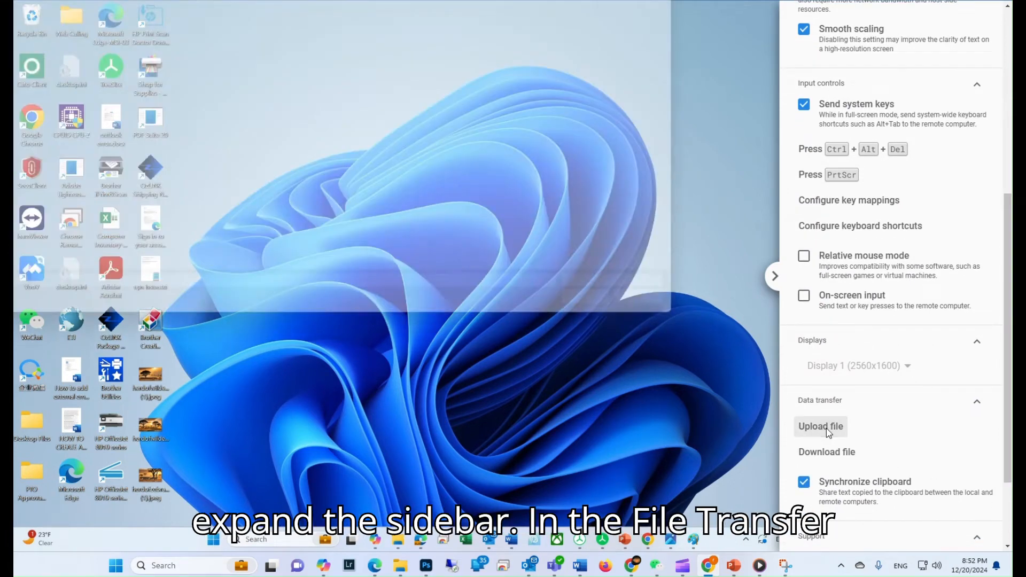
pyautogui.click(820, 426)
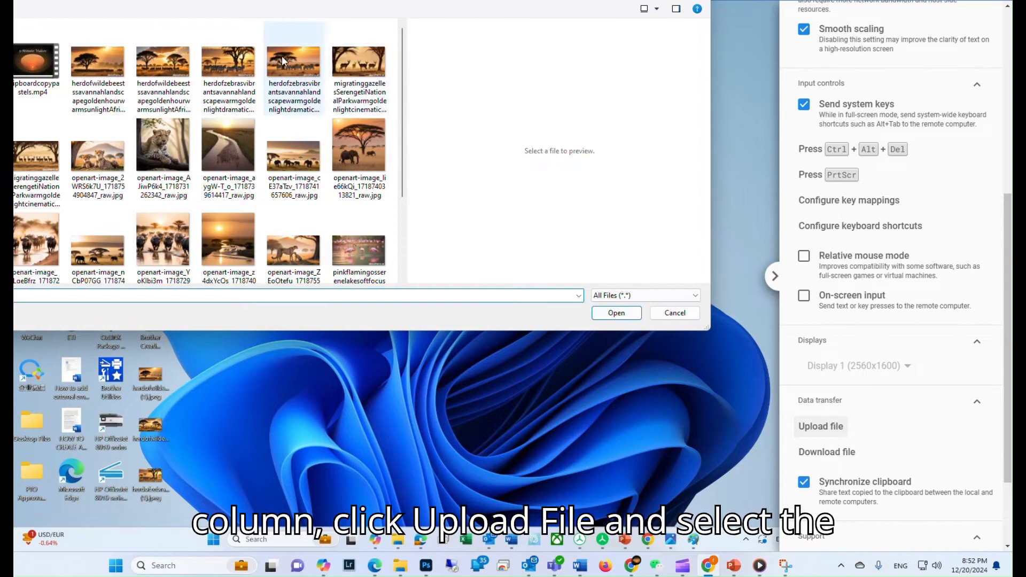
pyautogui.click(293, 65)
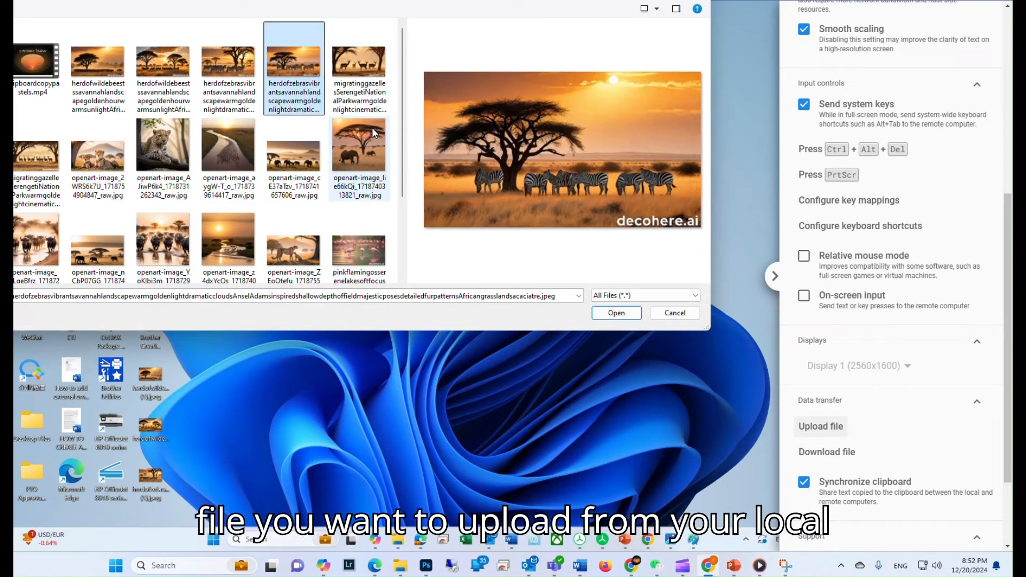
pyautogui.click(616, 313)
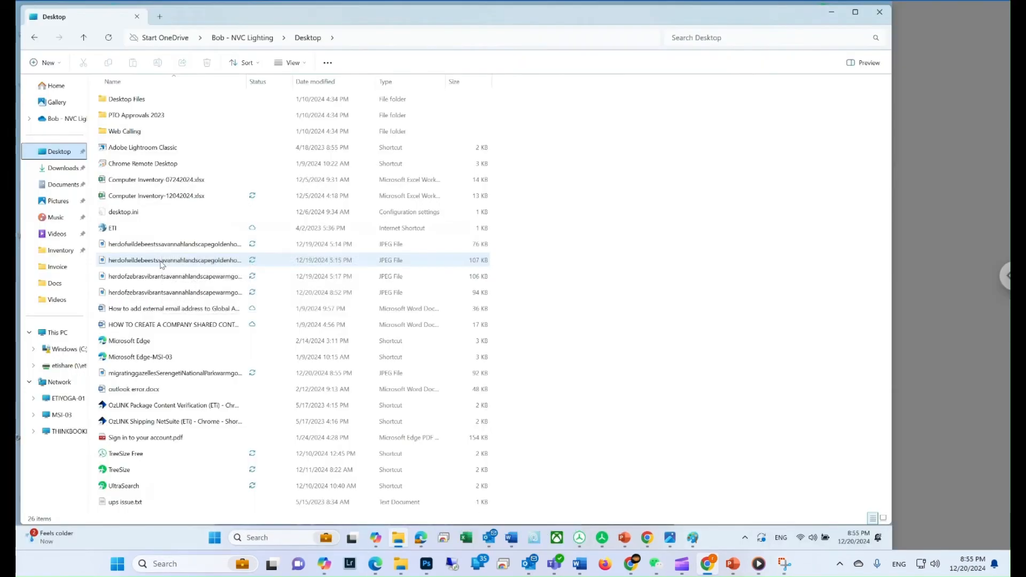
# - View a savannah image from the remote Desktop and close the viewer
pyautogui.doubleClick(173, 260)
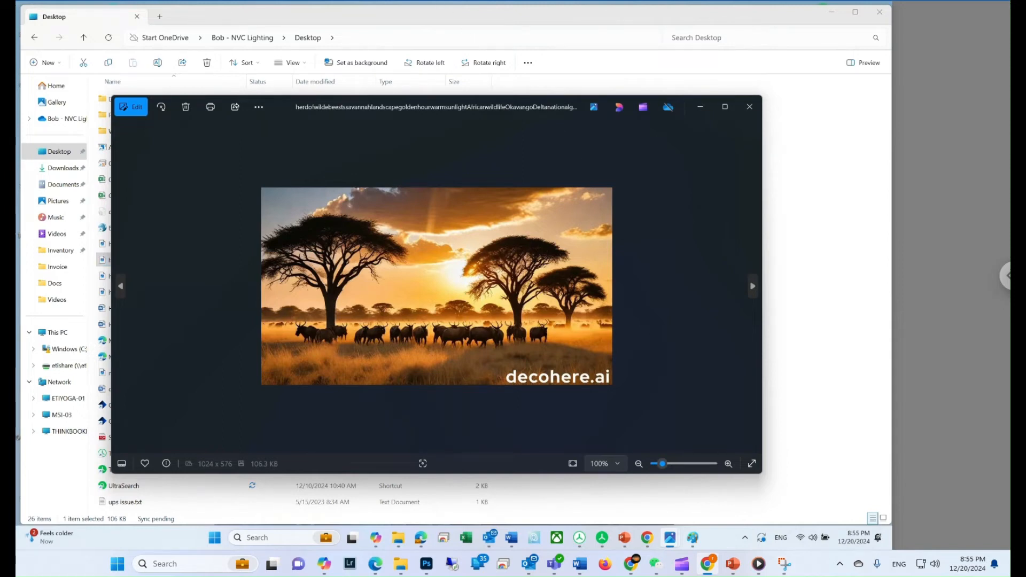
pyautogui.click(777, 274)
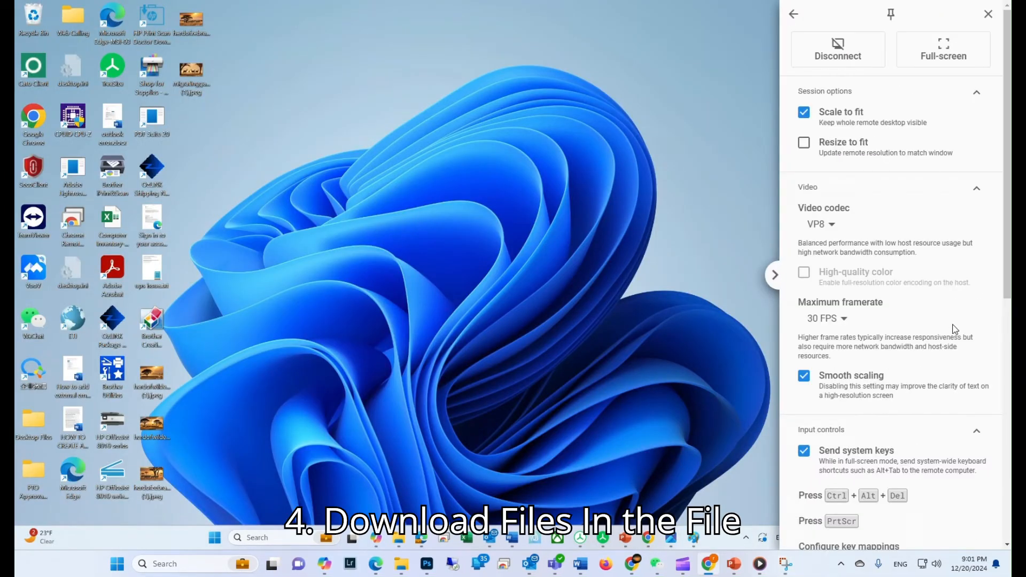
# - Request a file download from the remote computer and reopen the session options panel
pyautogui.scroll(-3)
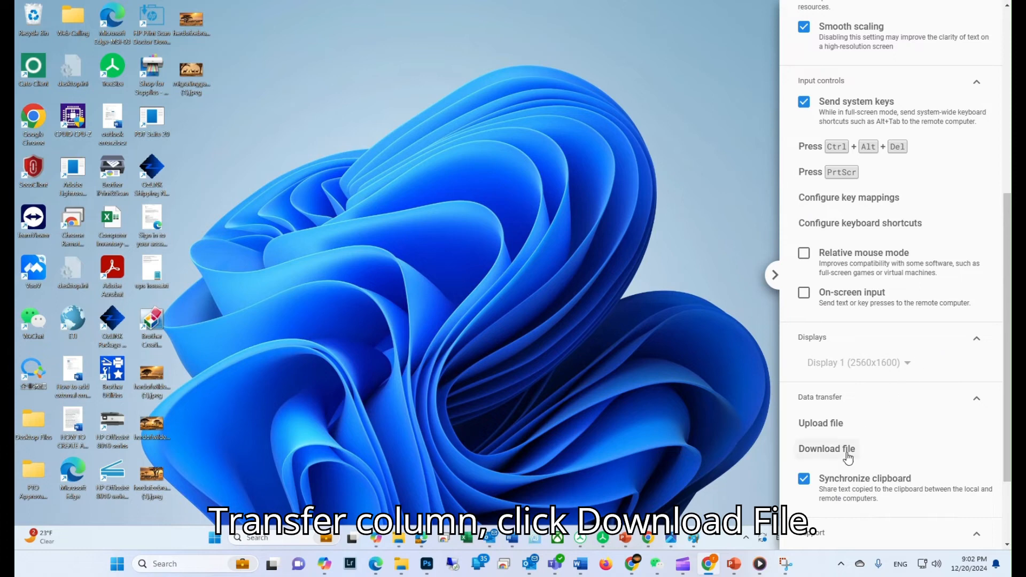
pyautogui.click(826, 448)
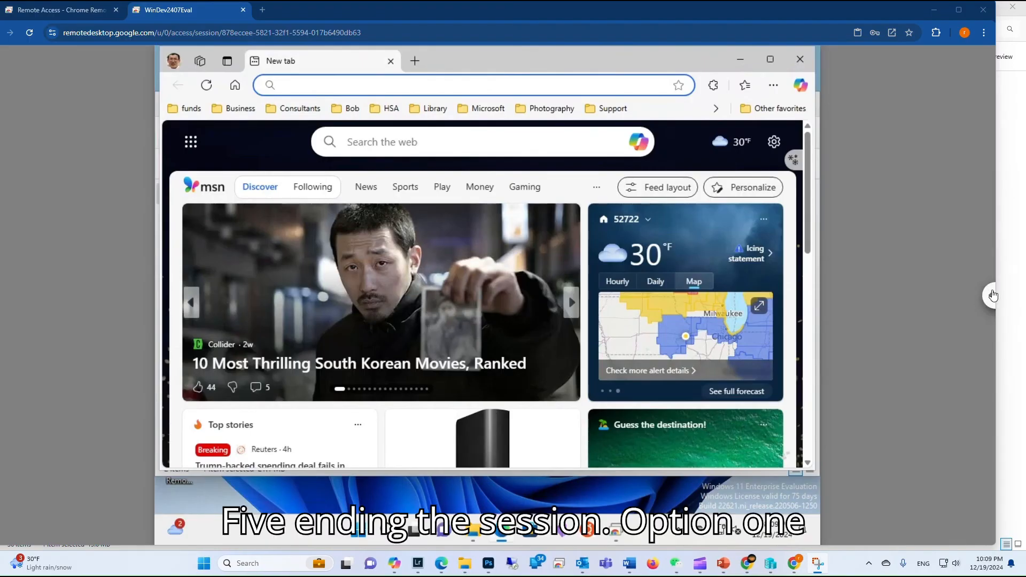
pyautogui.click(991, 295)
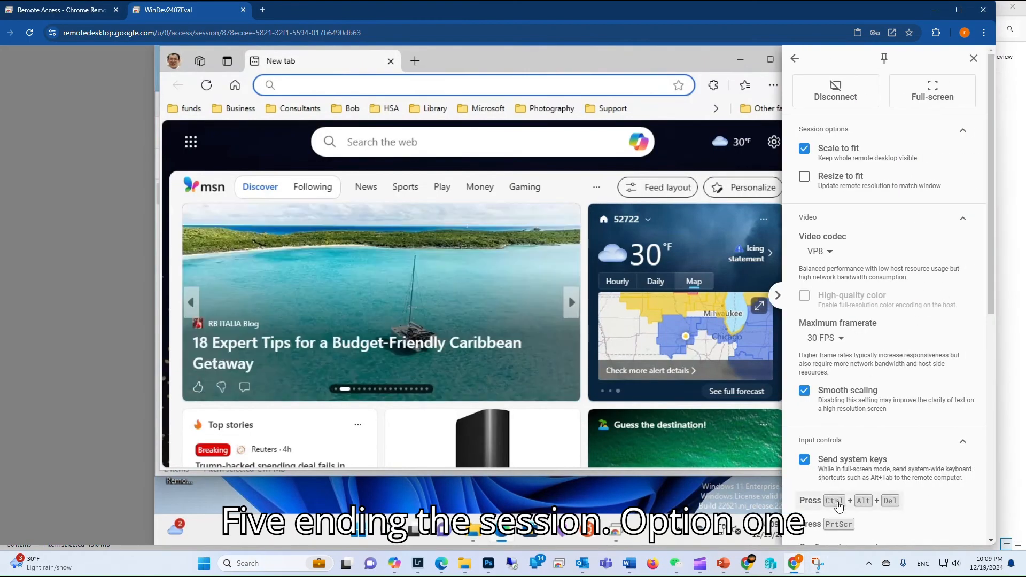